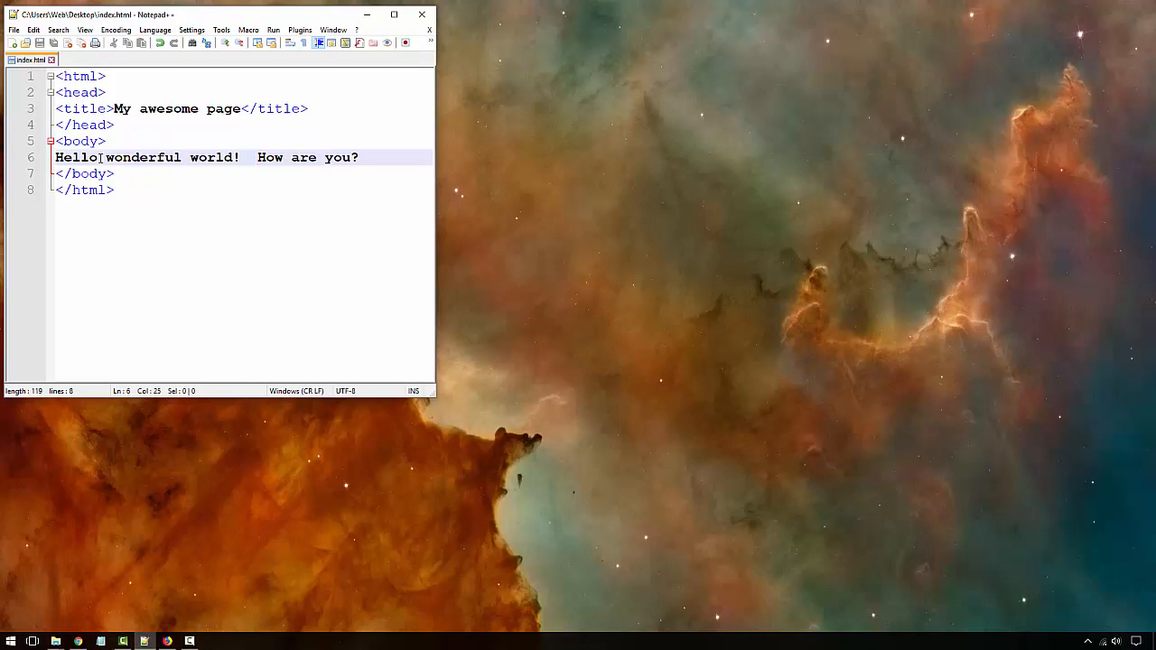
Step: View index.html in Chrome rendering "Hello wonderful world! How are you?" on one line
{"action": "left_click", "coordinate": [99, 157]}
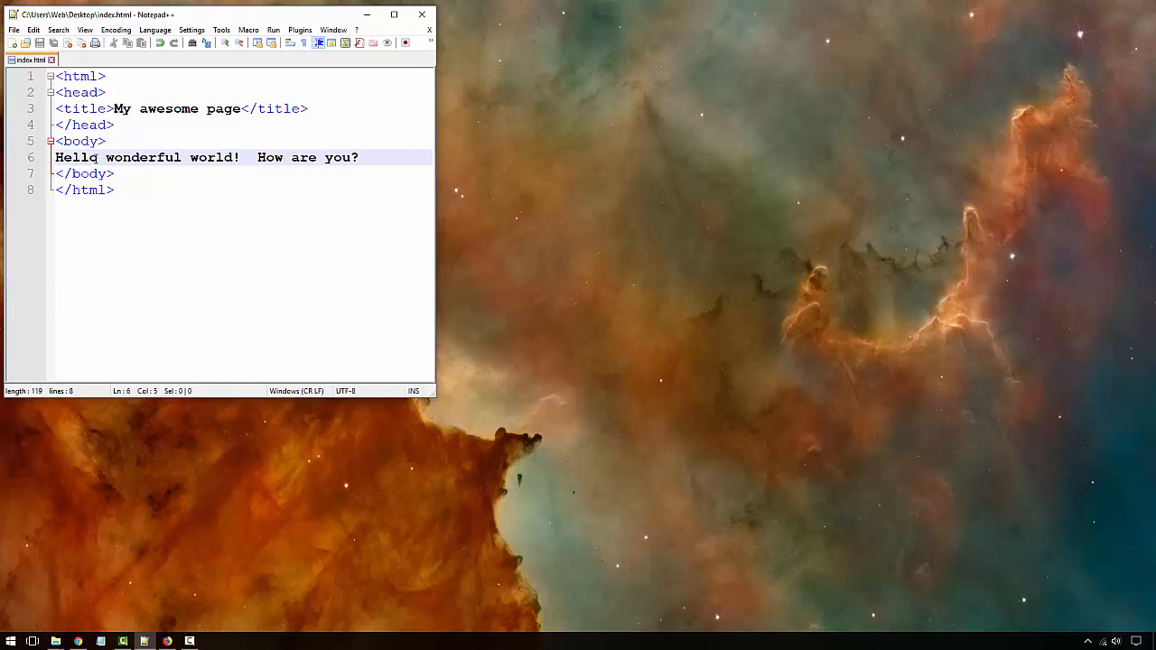
{"action": "mouse_move", "coordinate": [238, 367]}
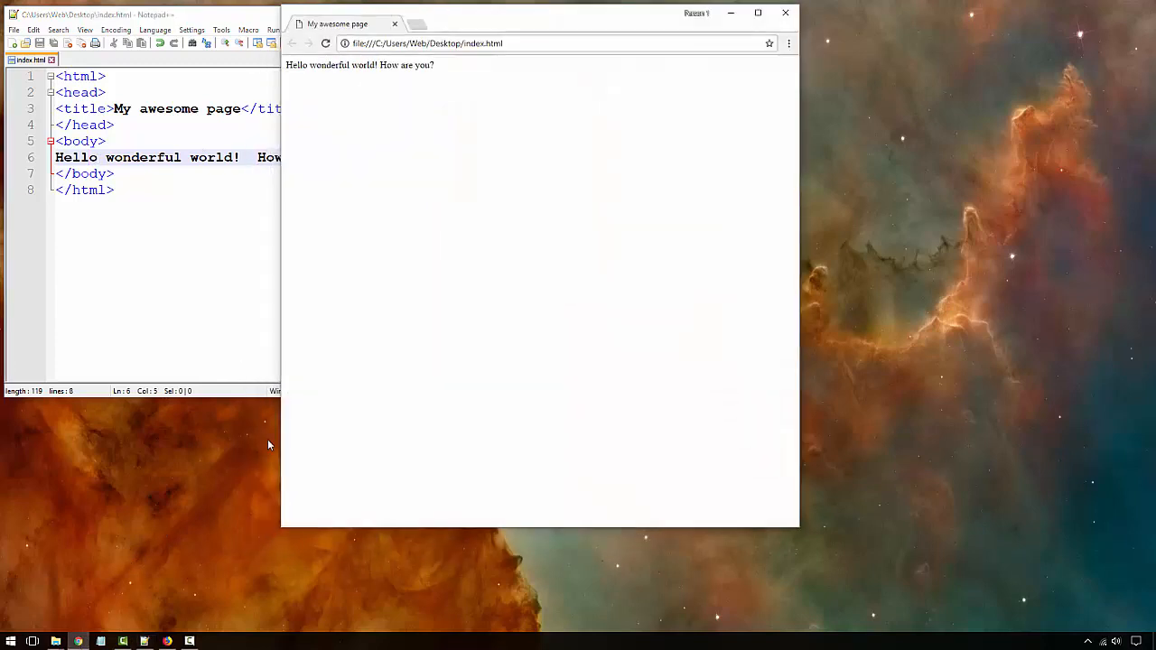
{"action": "mouse_move", "coordinate": [459, 279]}
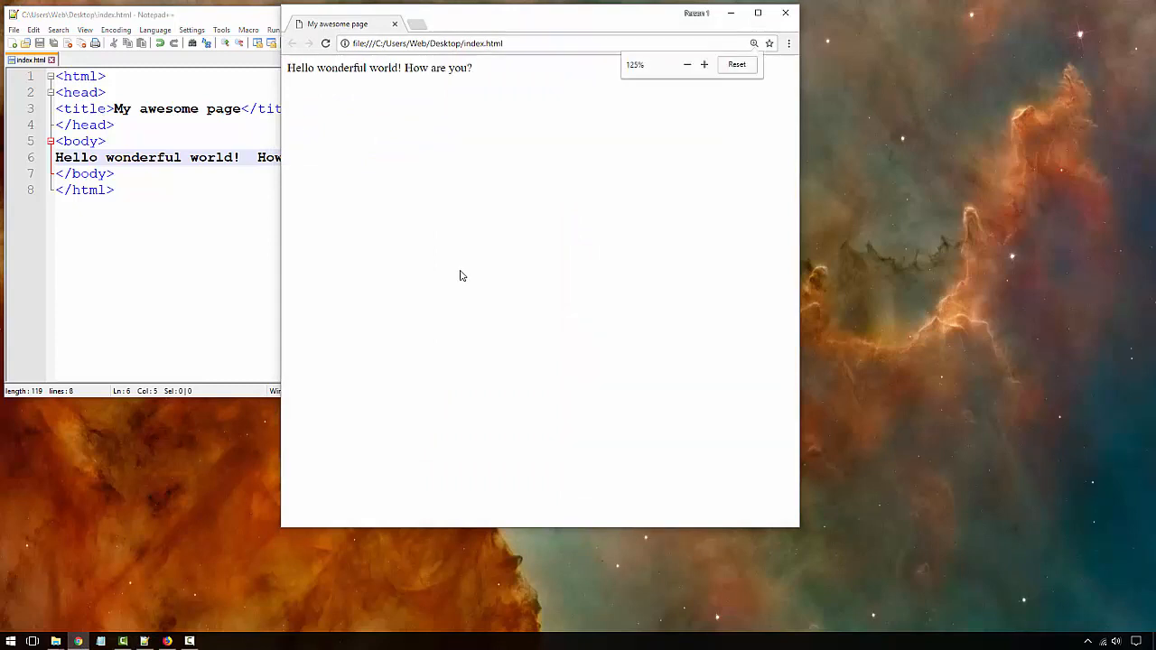
{"action": "left_click", "coordinate": [704, 65]}
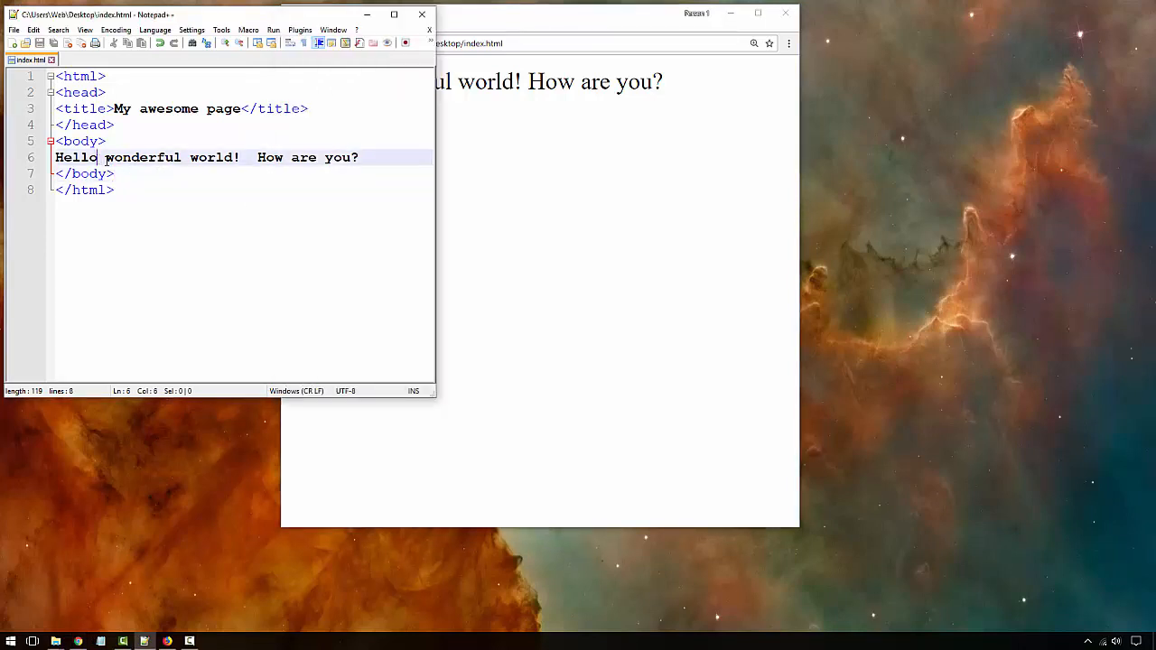
Step: Change the spacing between Hello, wonderful and world! on line 6 and save
{"action": "type", "text": "\"  \""}
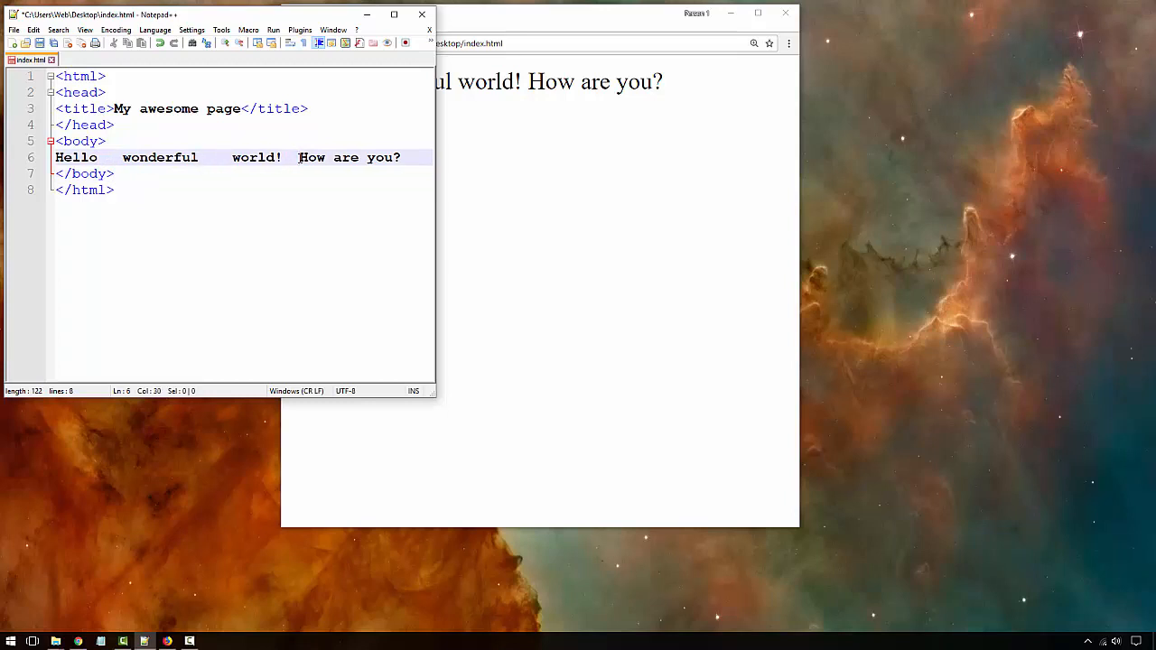
{"action": "key", "text": "Enter"}
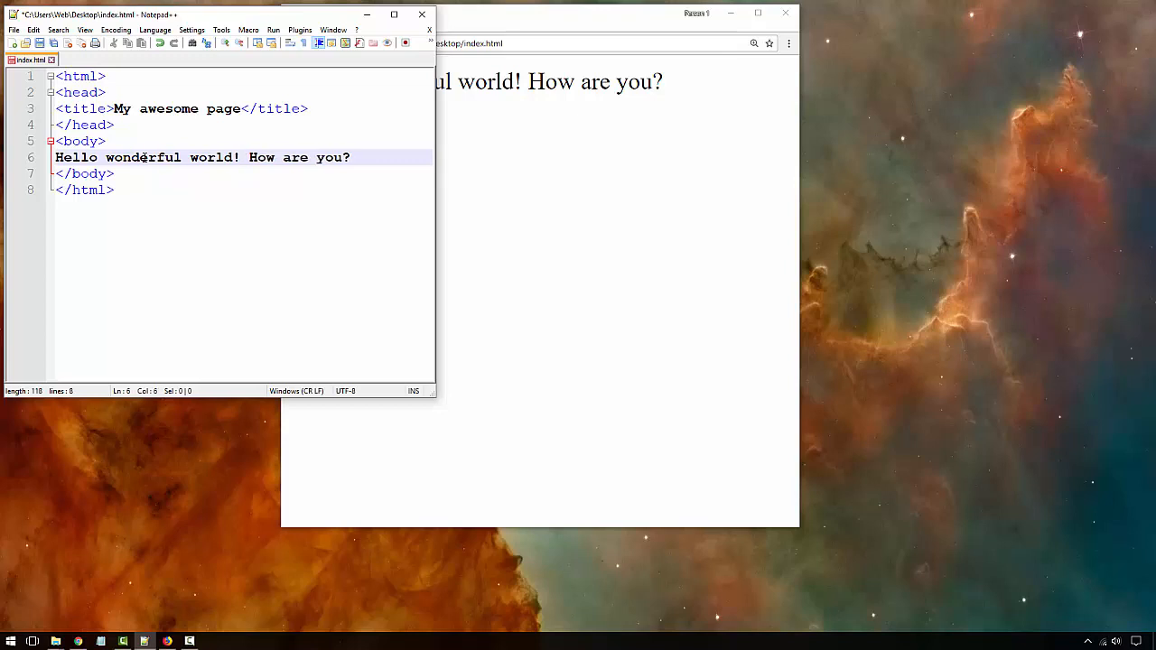
{"action": "key", "text": "Backspace"}
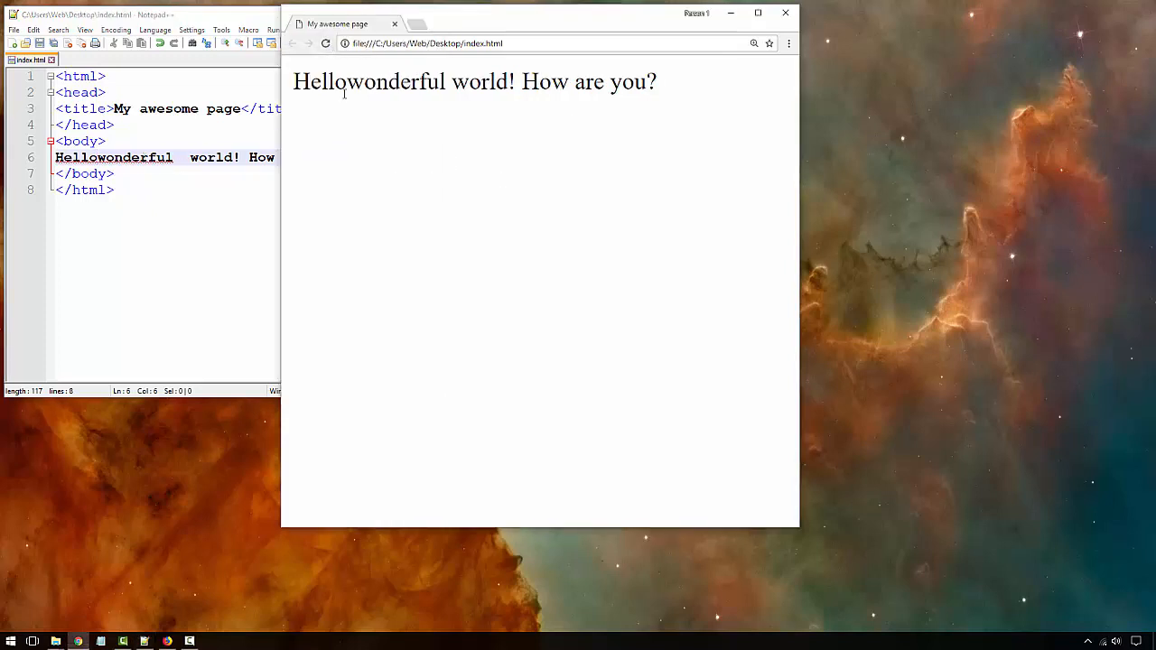
{"action": "mouse_move", "coordinate": [190, 206]}
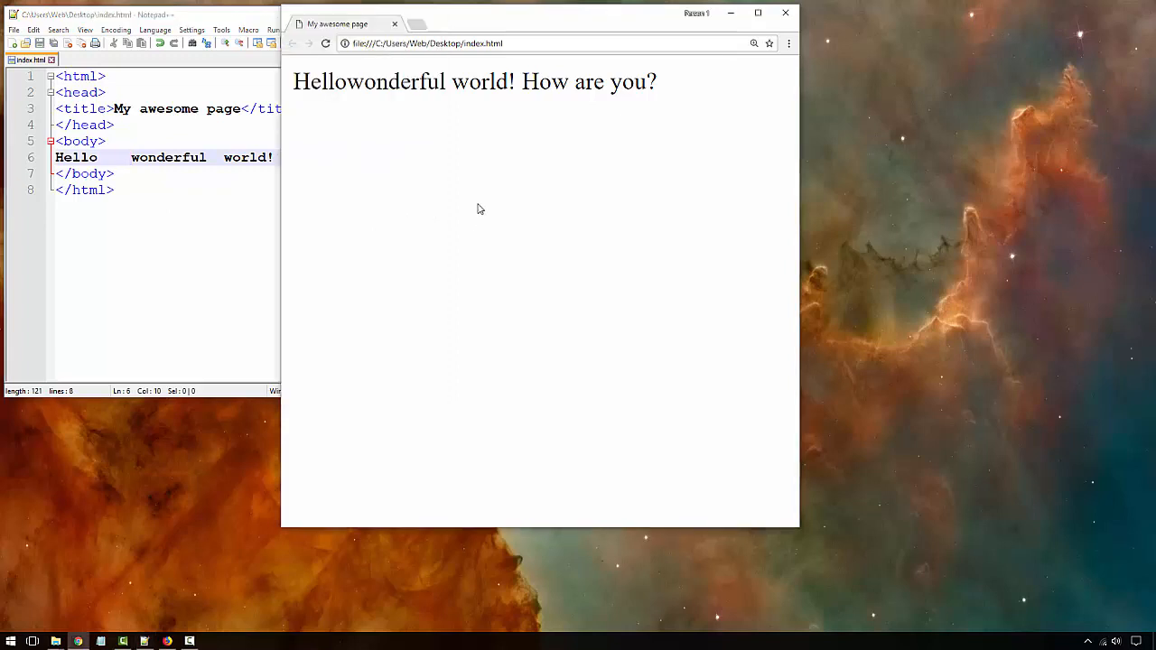
Step: Try blank lines inside the body, ending with single spaces and </body> joined onto line 6
{"action": "left_click", "coordinate": [322, 43]}
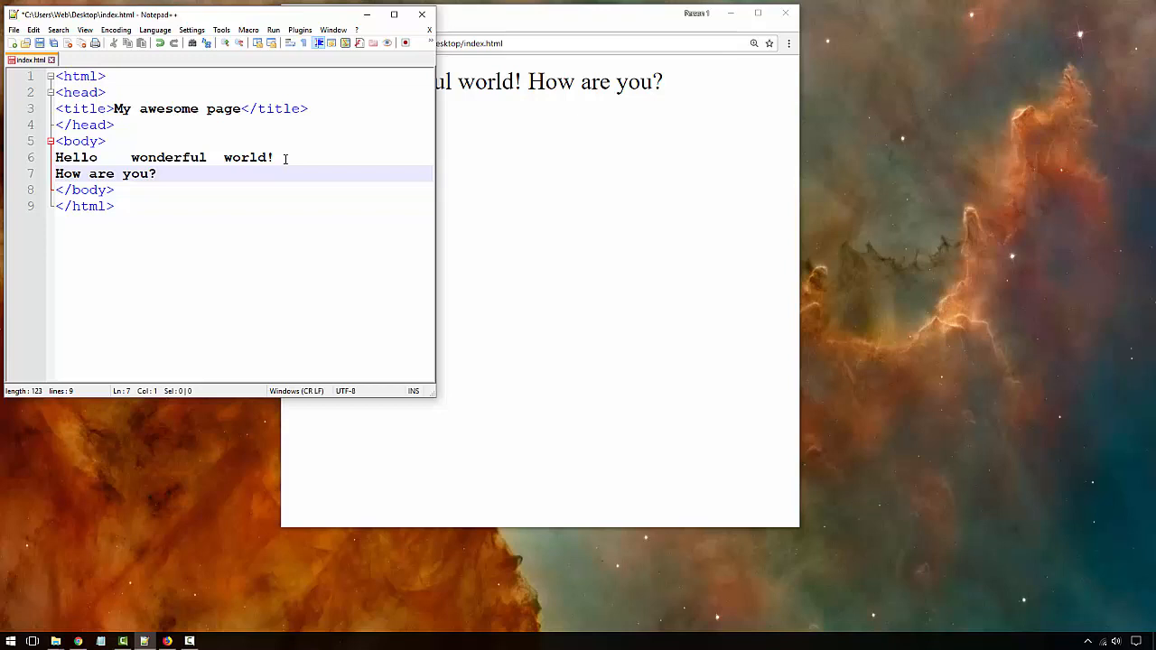
{"action": "key", "text": "Enter"}
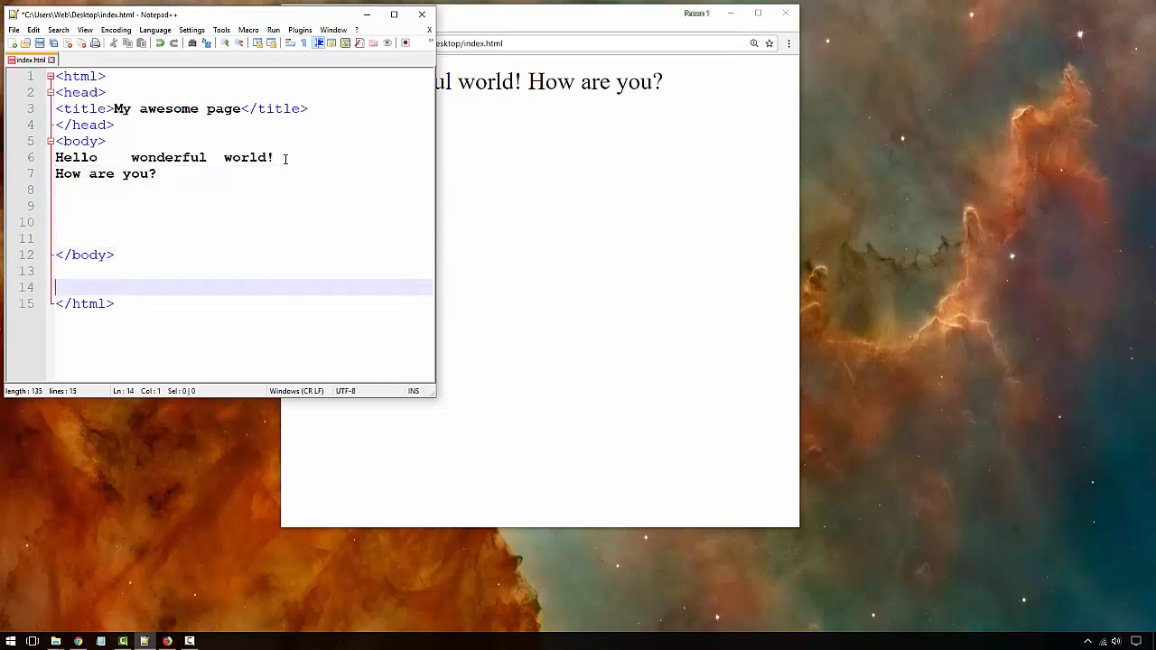
{"action": "key", "text": "Enter"}
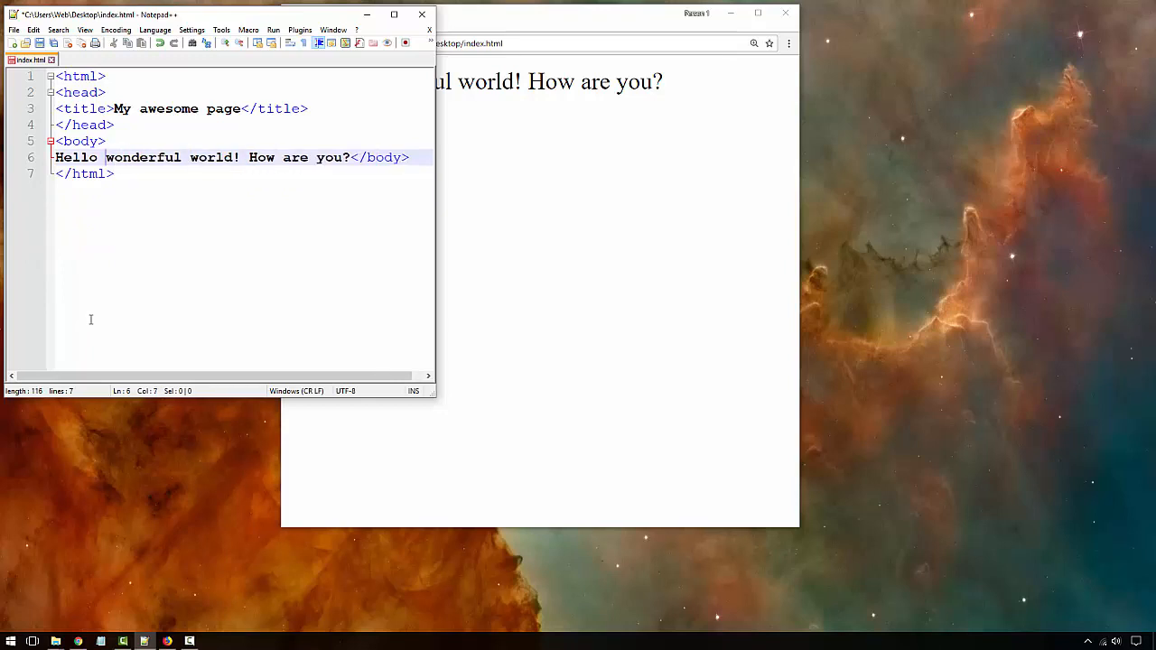
{"action": "mouse_move", "coordinate": [184, 263]}
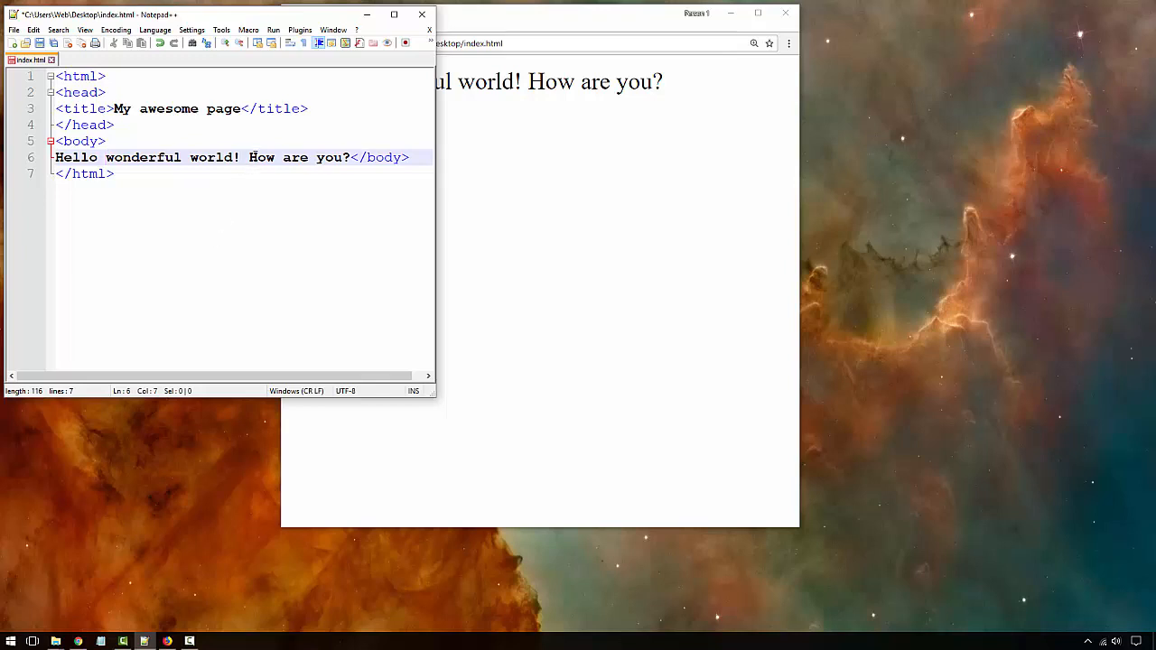
Step: Insert a <br/> tag right after "world!" on line 6 before "How are you?"
{"action": "left_click", "coordinate": [249, 157]}
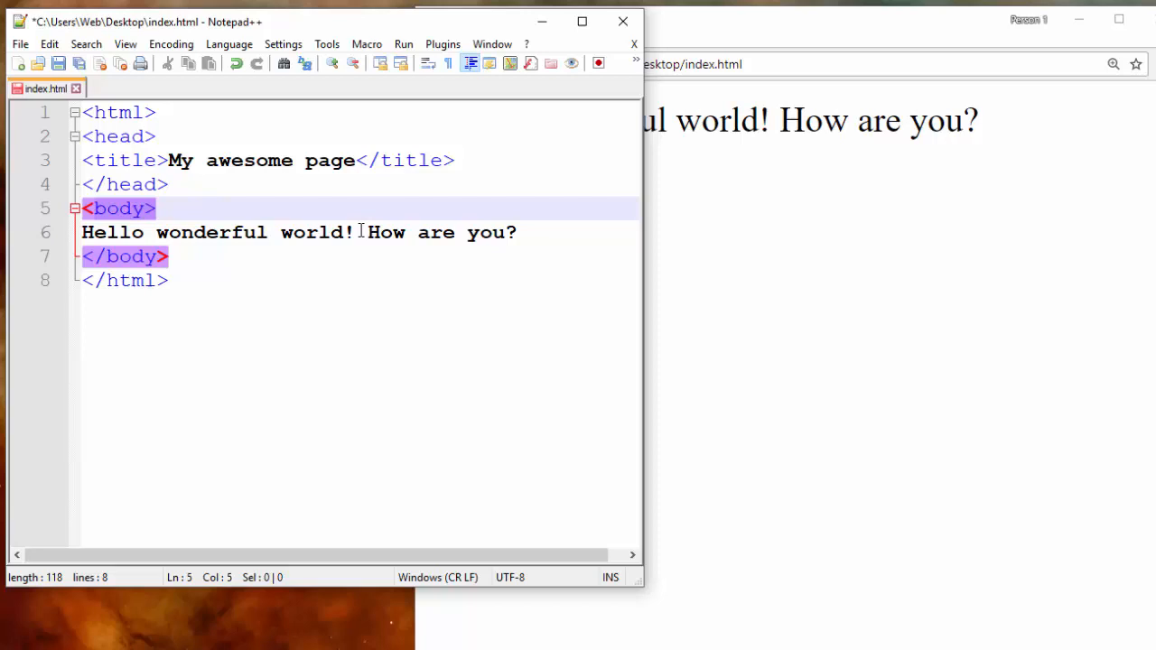
{"action": "type", "text": "<"}
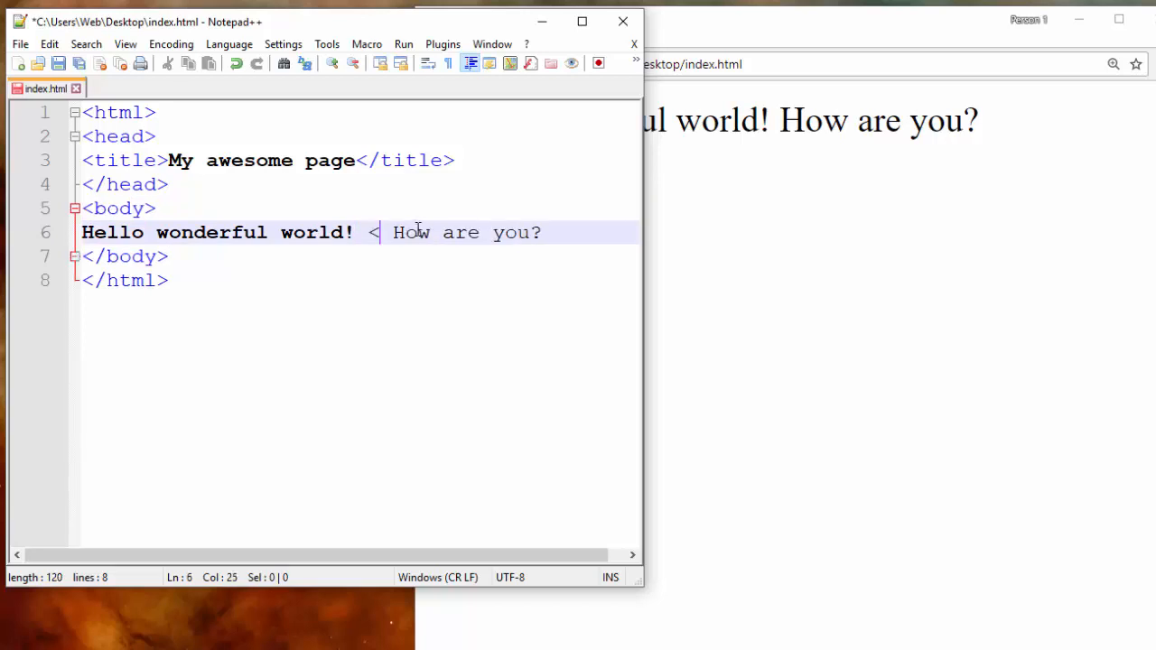
{"action": "type", "text": "br/>"}
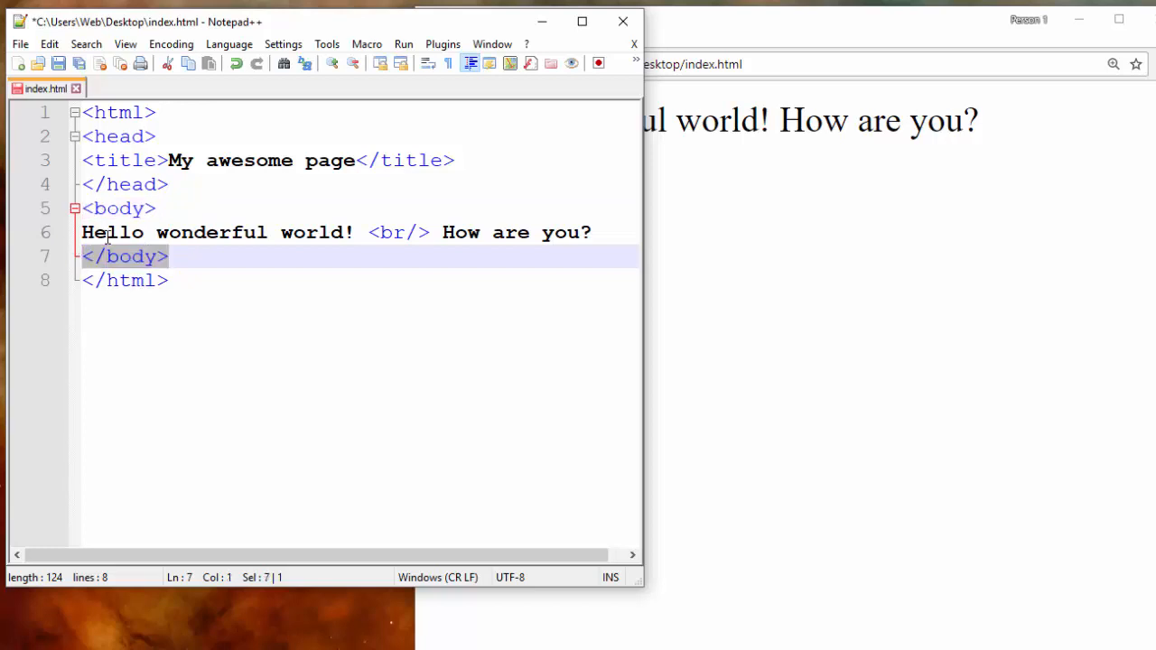
{"action": "left_click", "coordinate": [108, 257]}
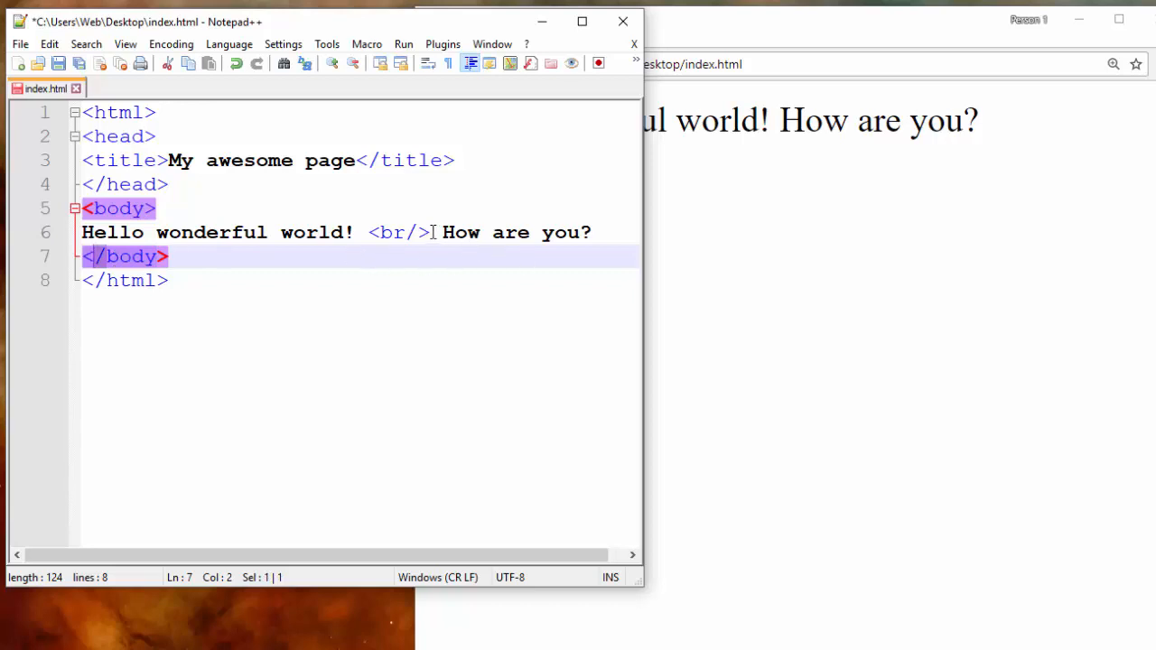
{"action": "left_click", "coordinate": [428, 231]}
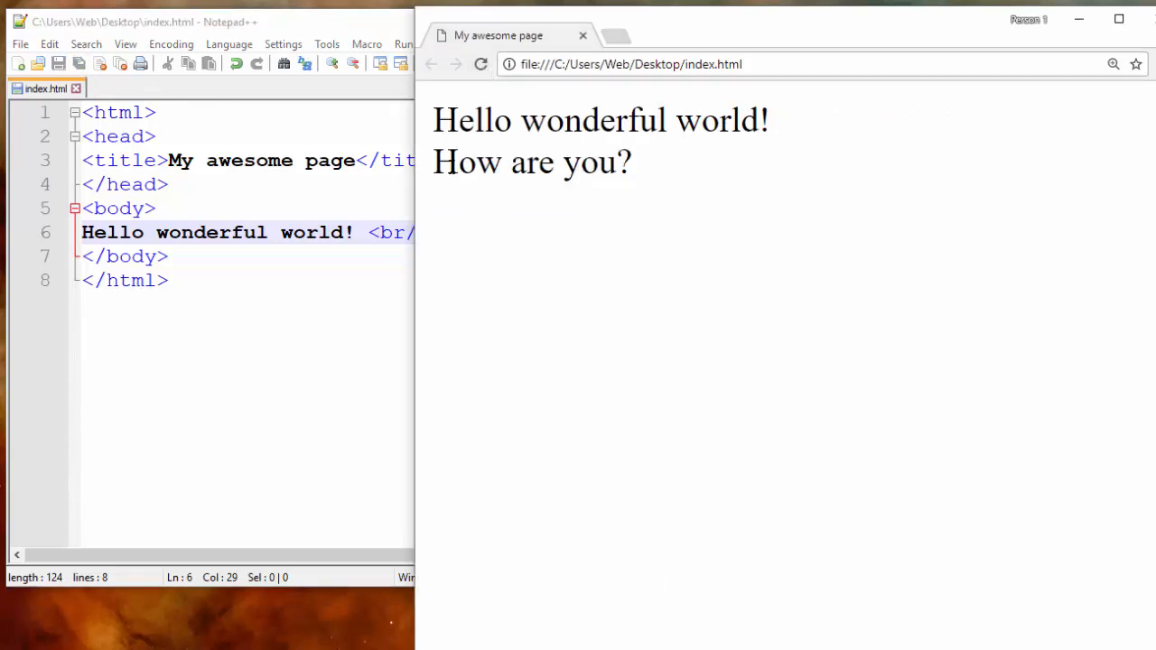
{"action": "mouse_move", "coordinate": [632, 191]}
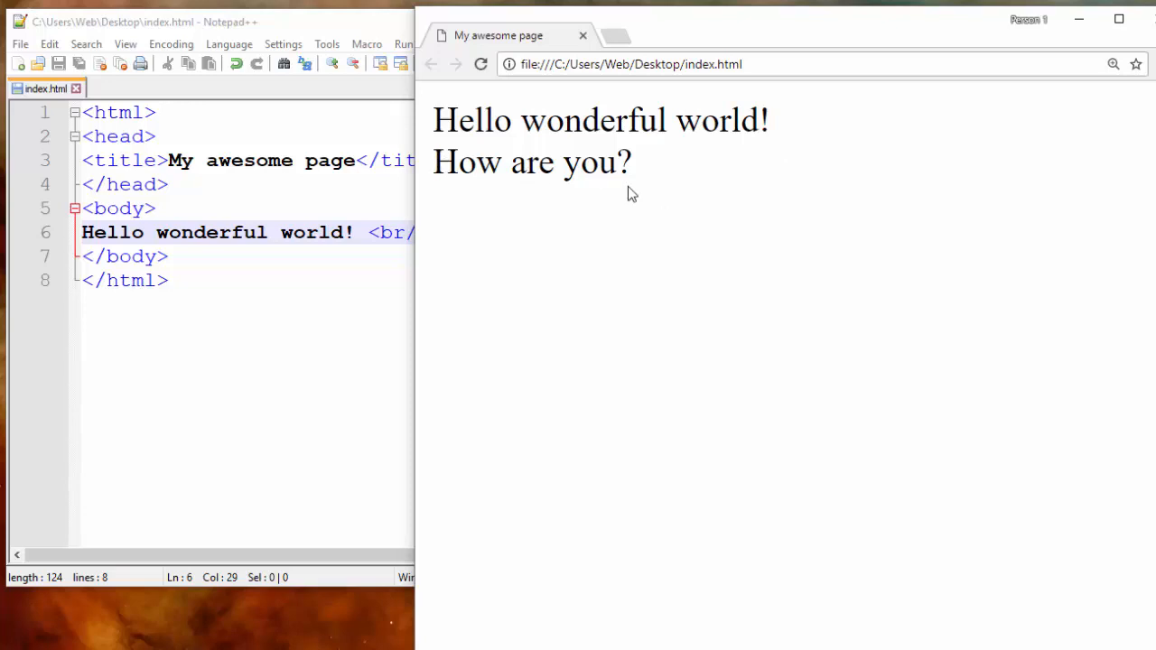
{"action": "mouse_move", "coordinate": [596, 244]}
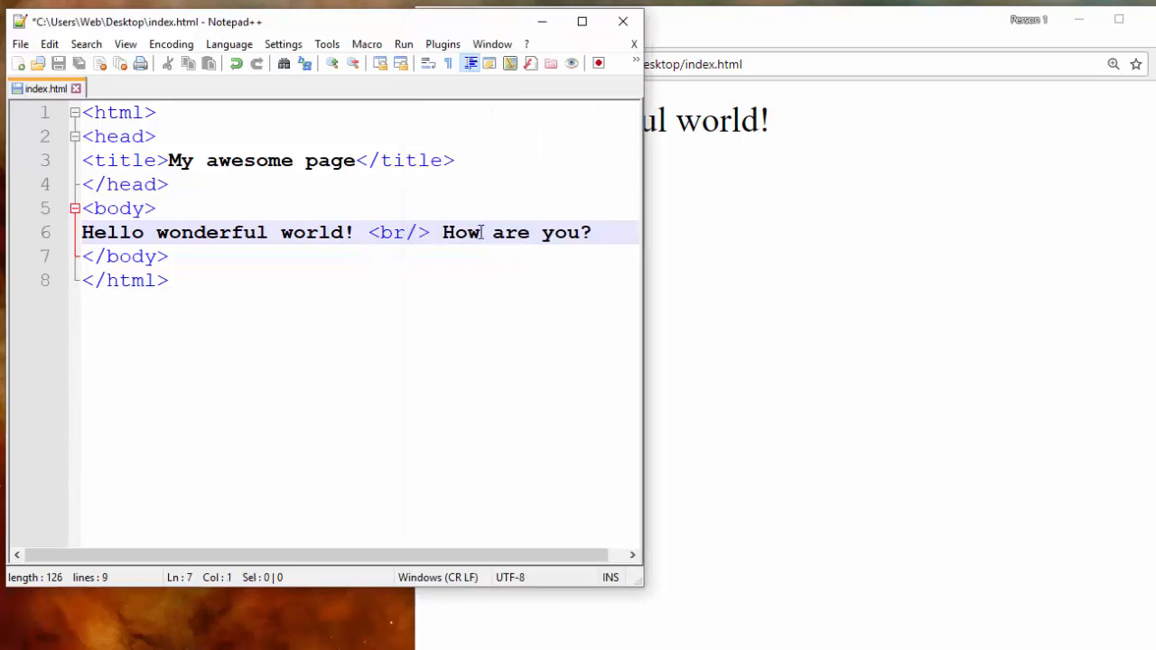
Step: Move the <br/> tag and "How are you?" onto their own source lines and save
{"action": "key", "text": "Enter"}
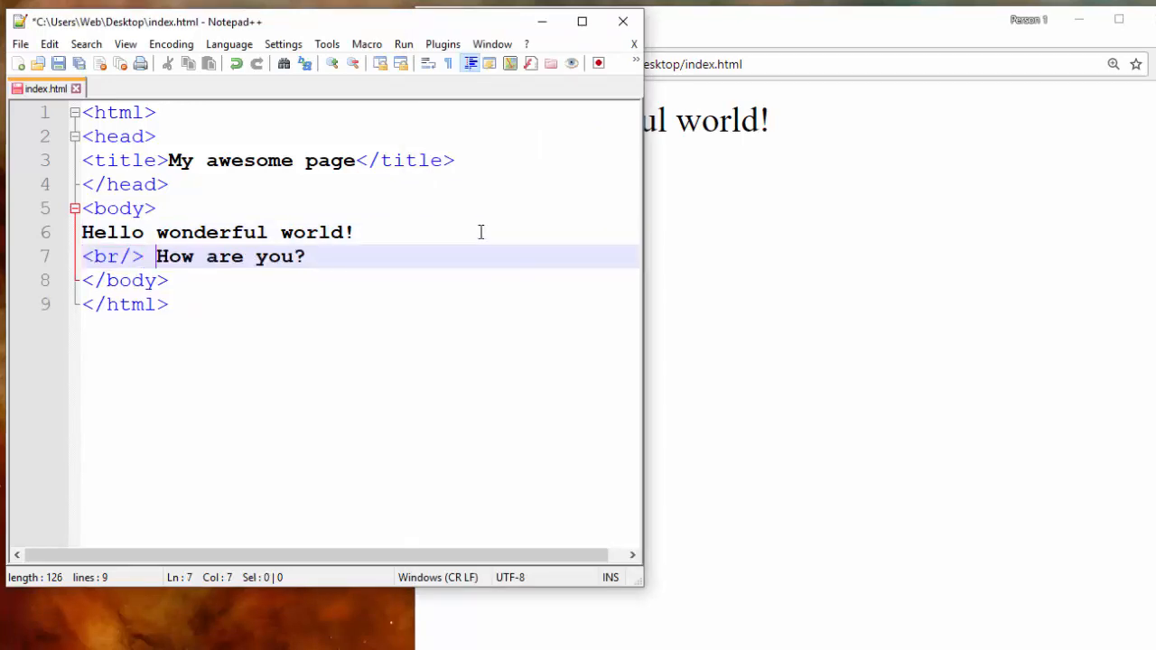
{"action": "key", "text": "Enter"}
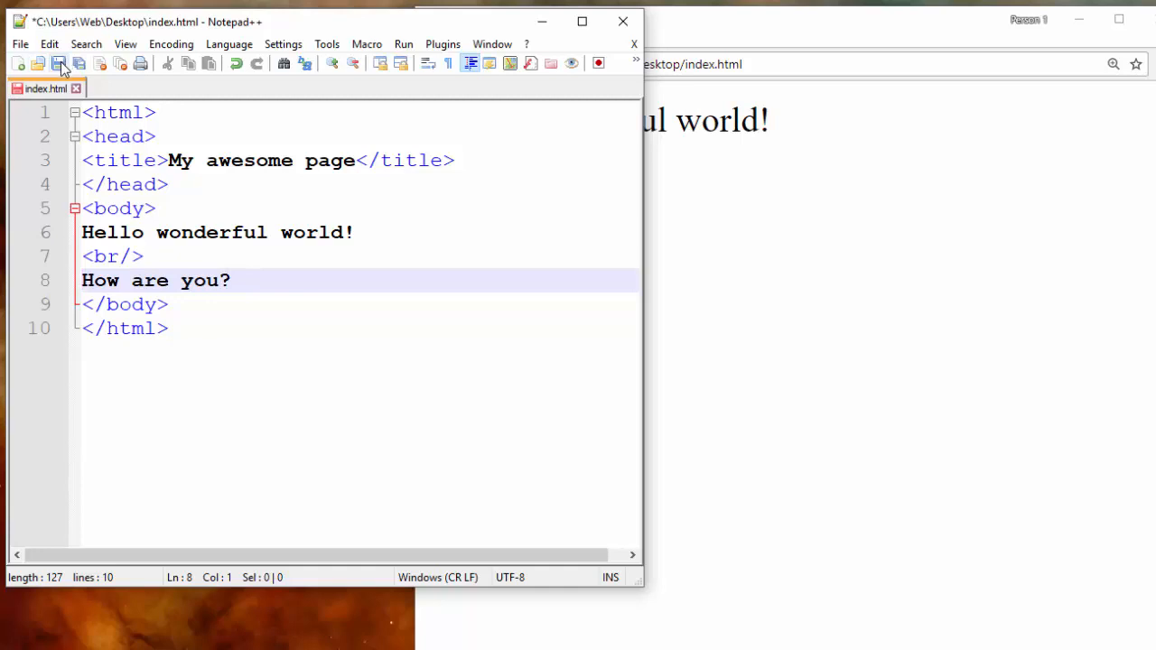
{"action": "left_click", "coordinate": [480, 63]}
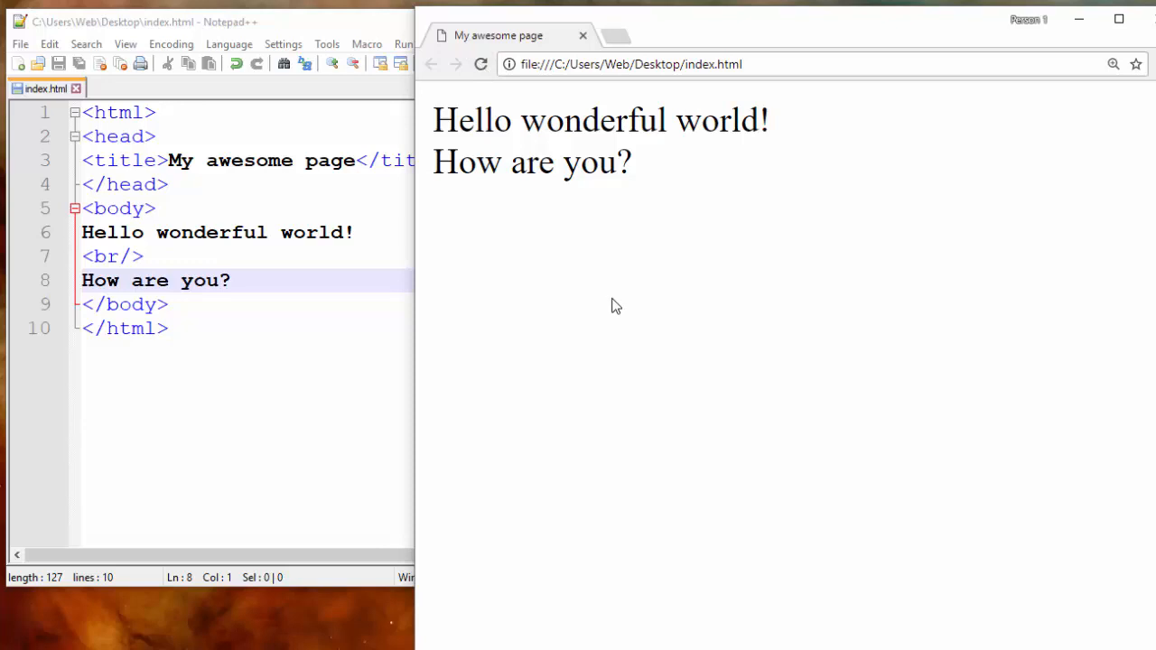
{"action": "mouse_move", "coordinate": [535, 240]}
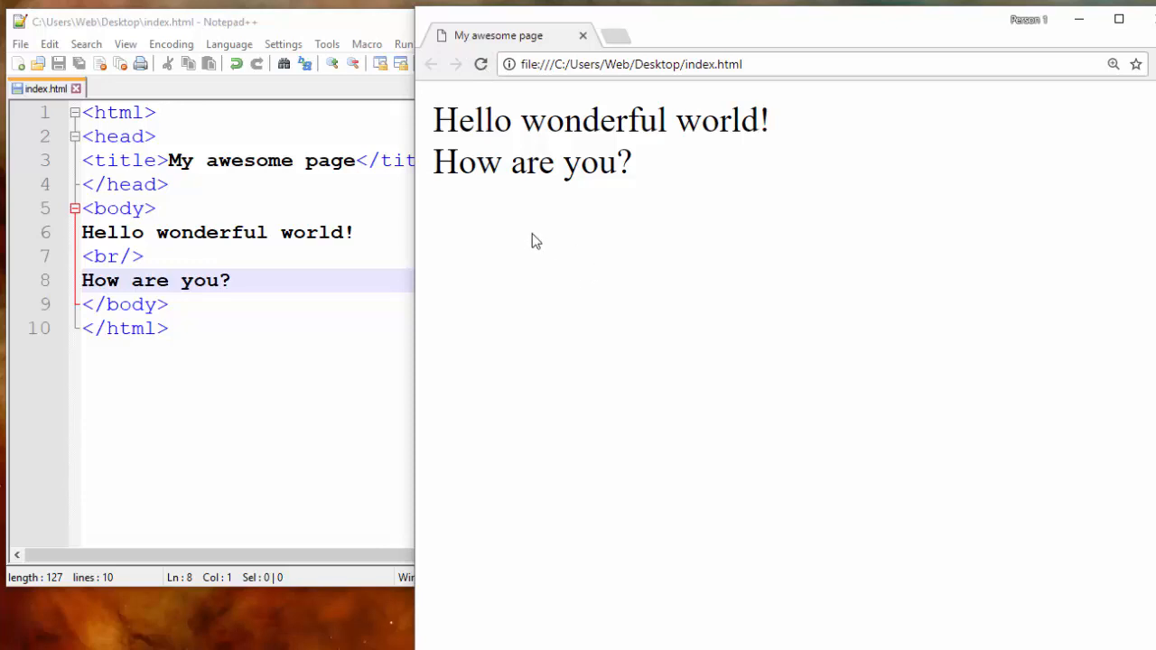
{"action": "mouse_move", "coordinate": [715, 225]}
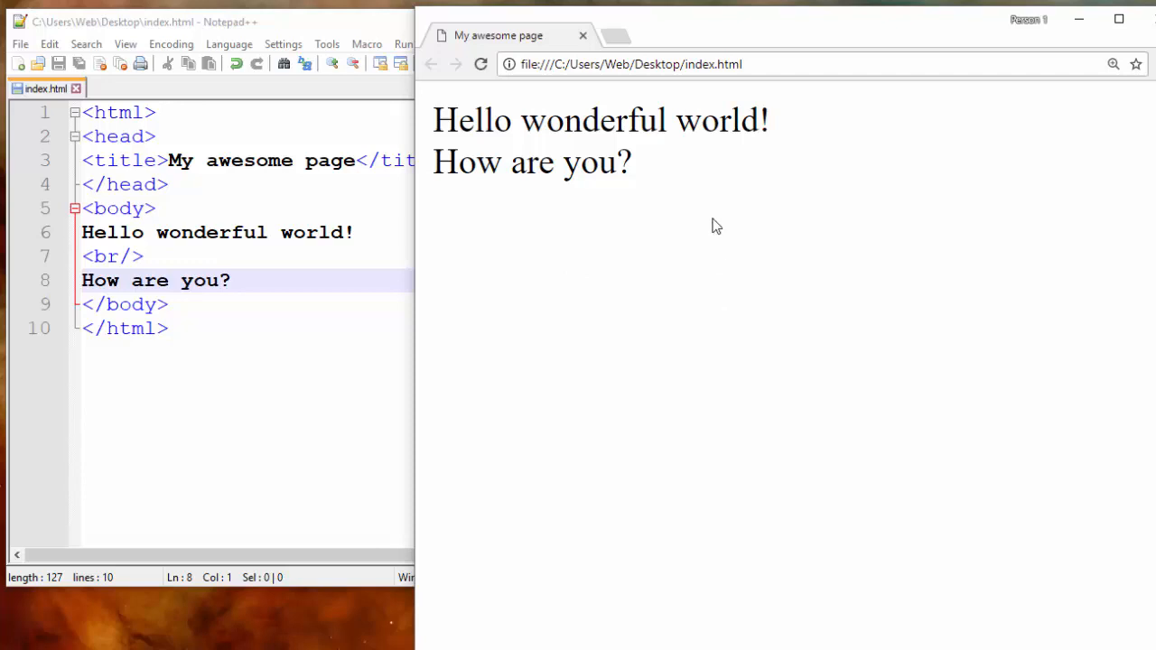
{"action": "mouse_move", "coordinate": [784, 177]}
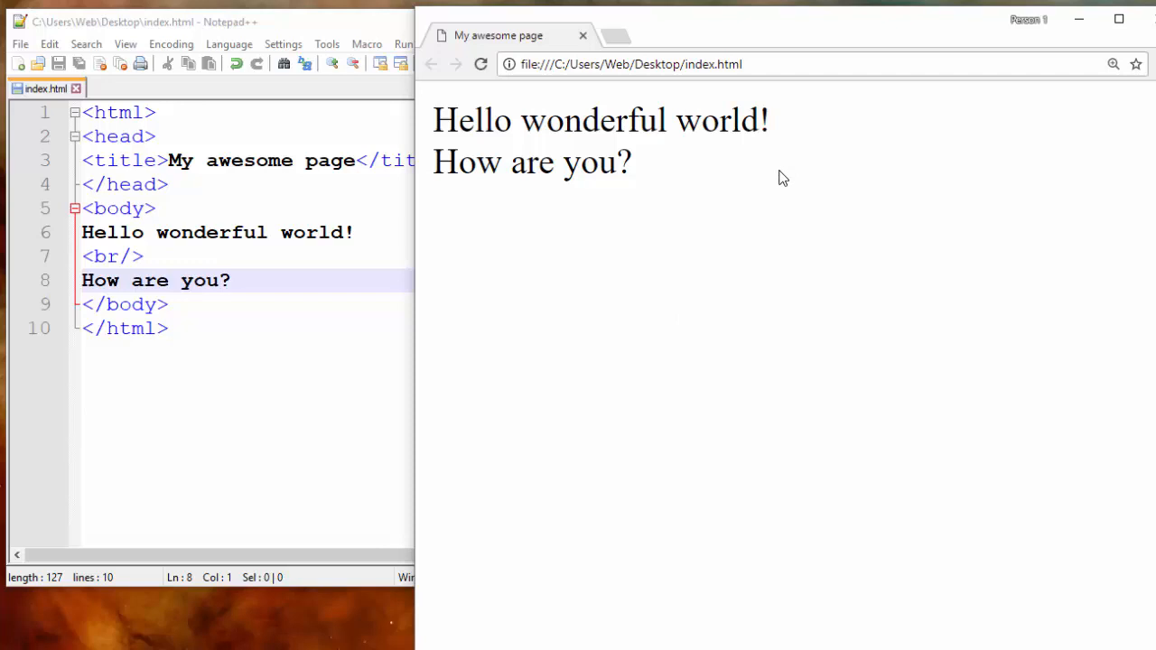
{"action": "mouse_move", "coordinate": [339, 260]}
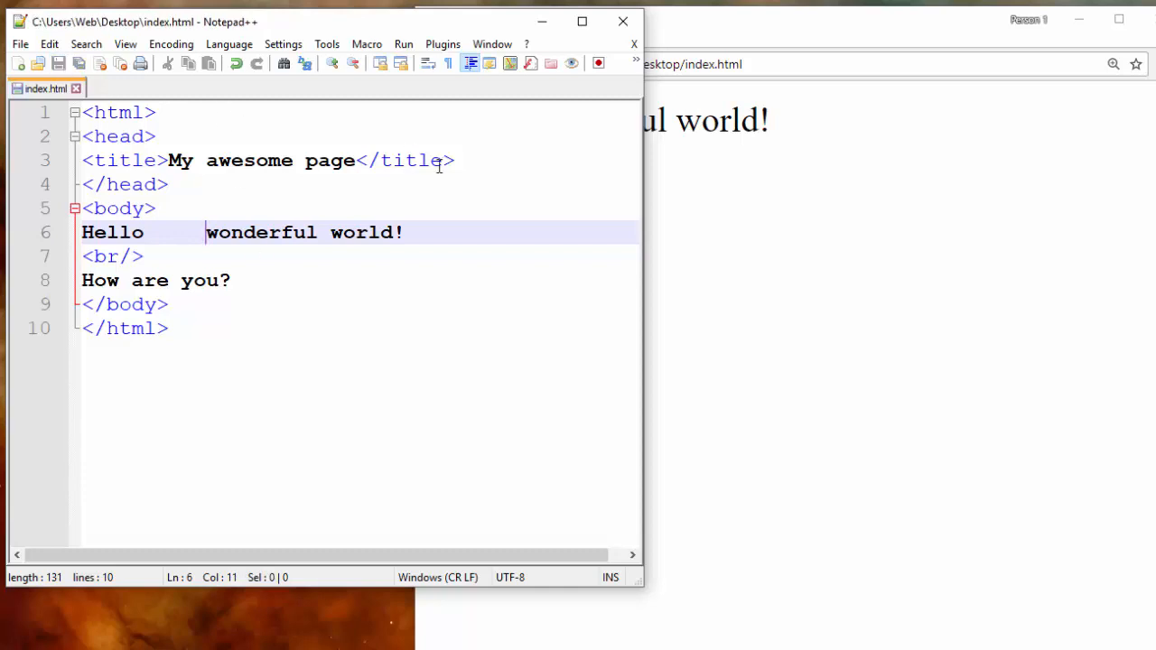
Step: Add a first &nbsp; entity right after "Hello" on line 6
{"action": "left_click", "coordinate": [480, 65]}
{"action": "type", "text": "&"}
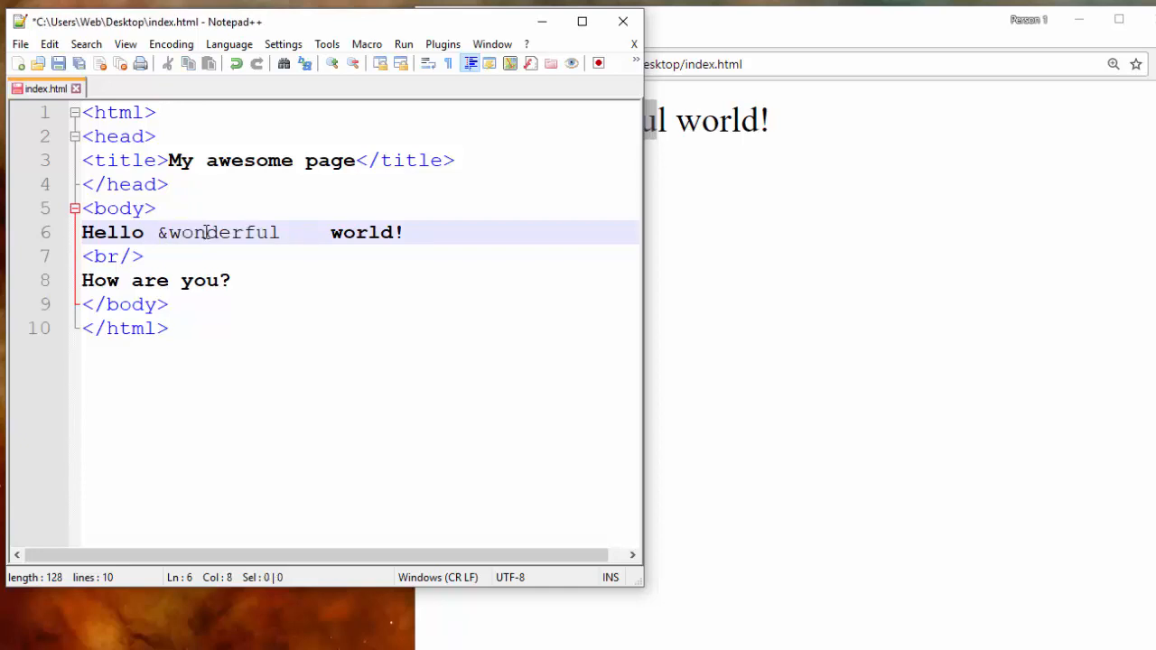
{"action": "type", "text": "nbsp"}
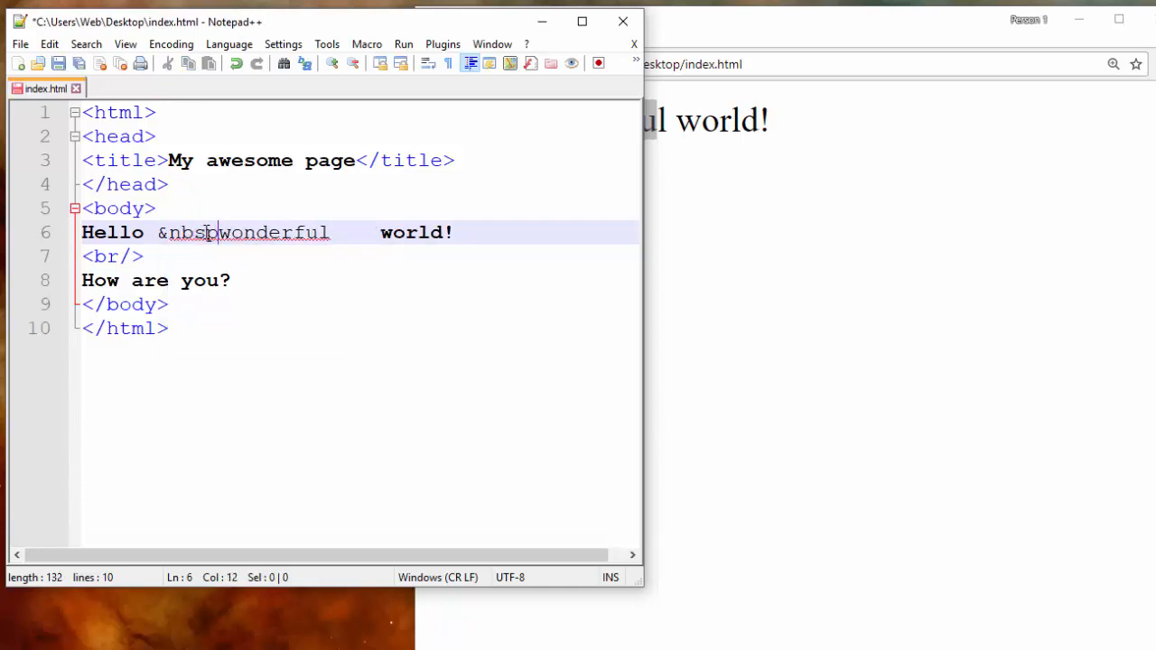
{"action": "type", "text": ";"}
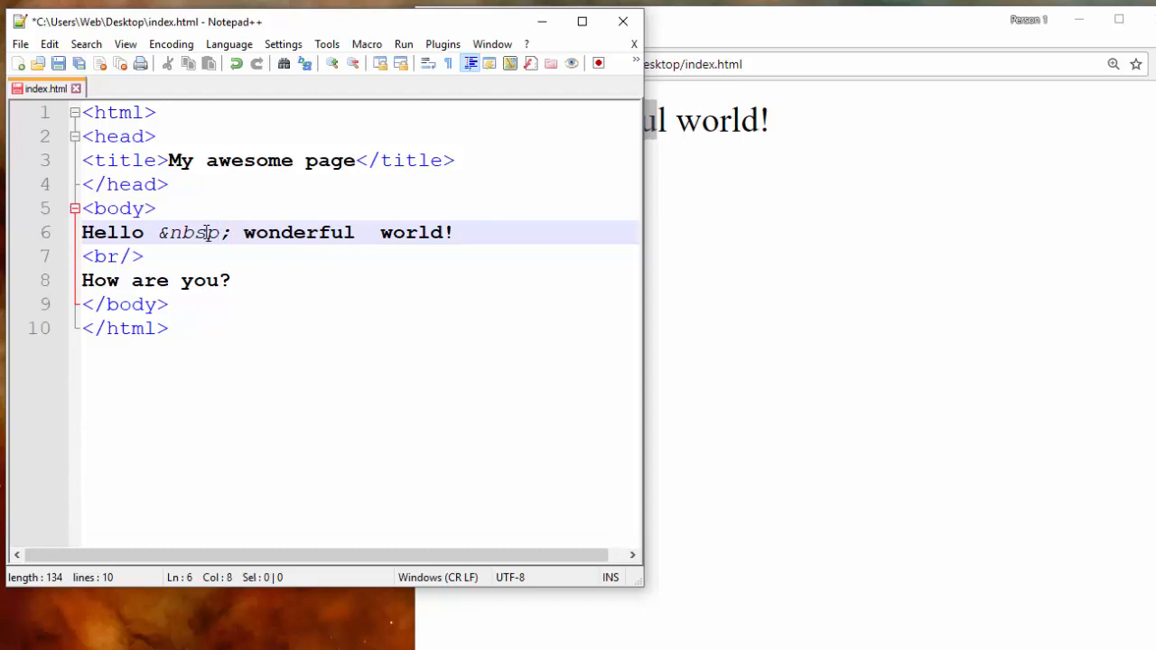
{"action": "left_click", "coordinate": [231, 232]}
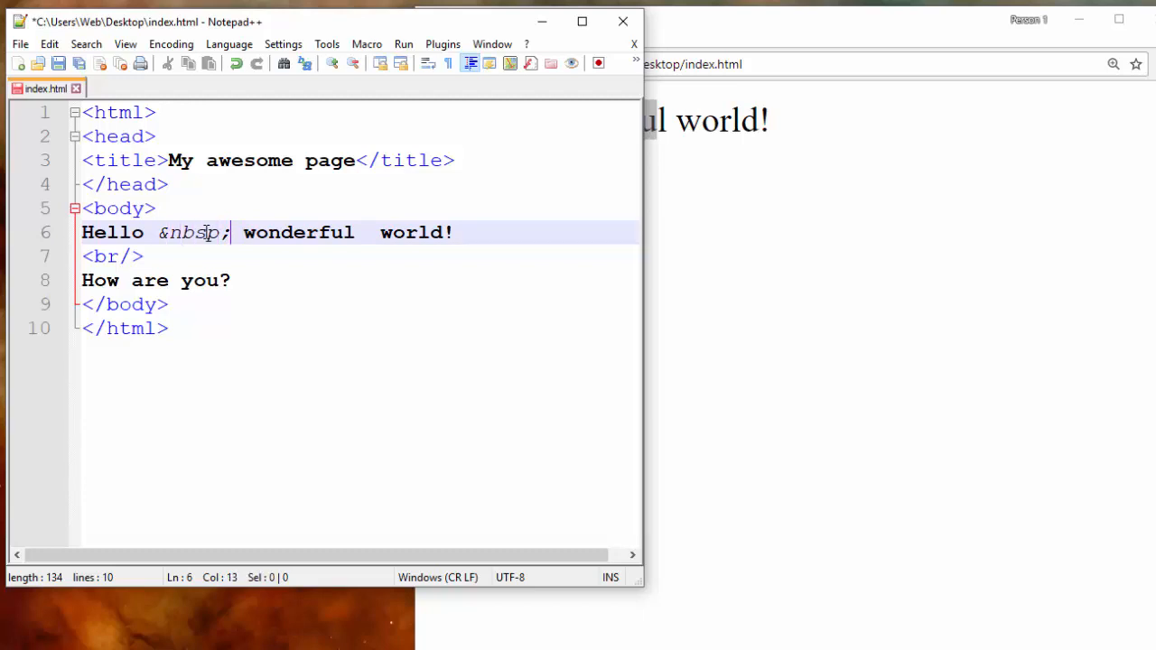
{"action": "double_click", "coordinate": [192, 231]}
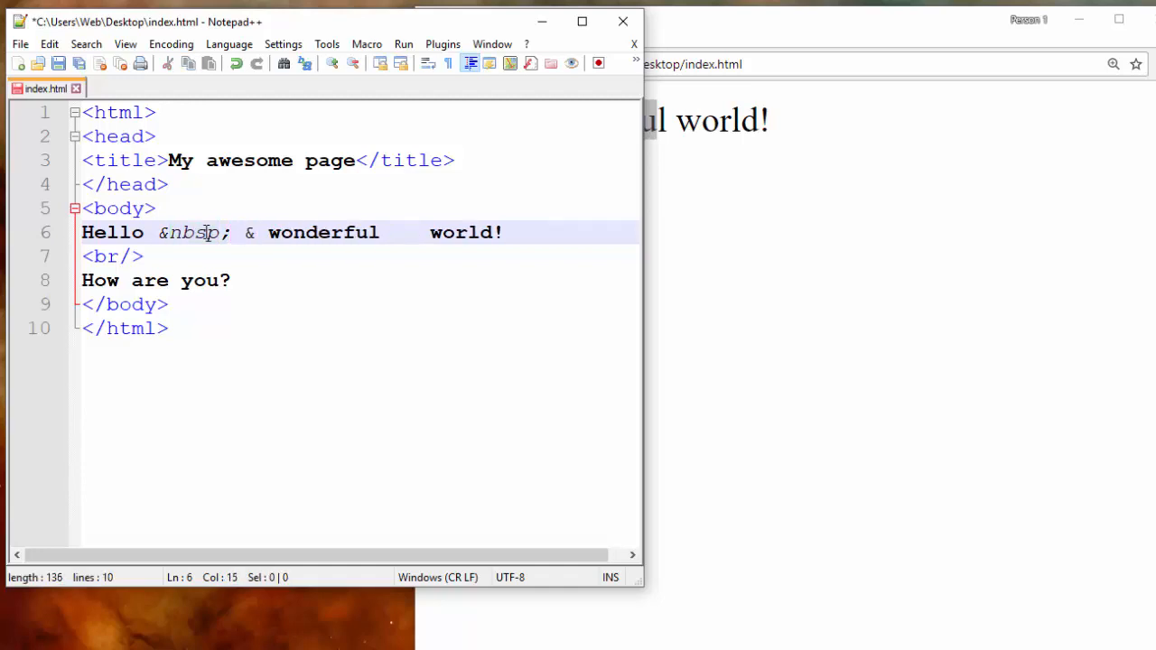
Step: Add &copy; and two more &nbsp; entities after Hello, then save the file
{"action": "type", "text": "cop"}
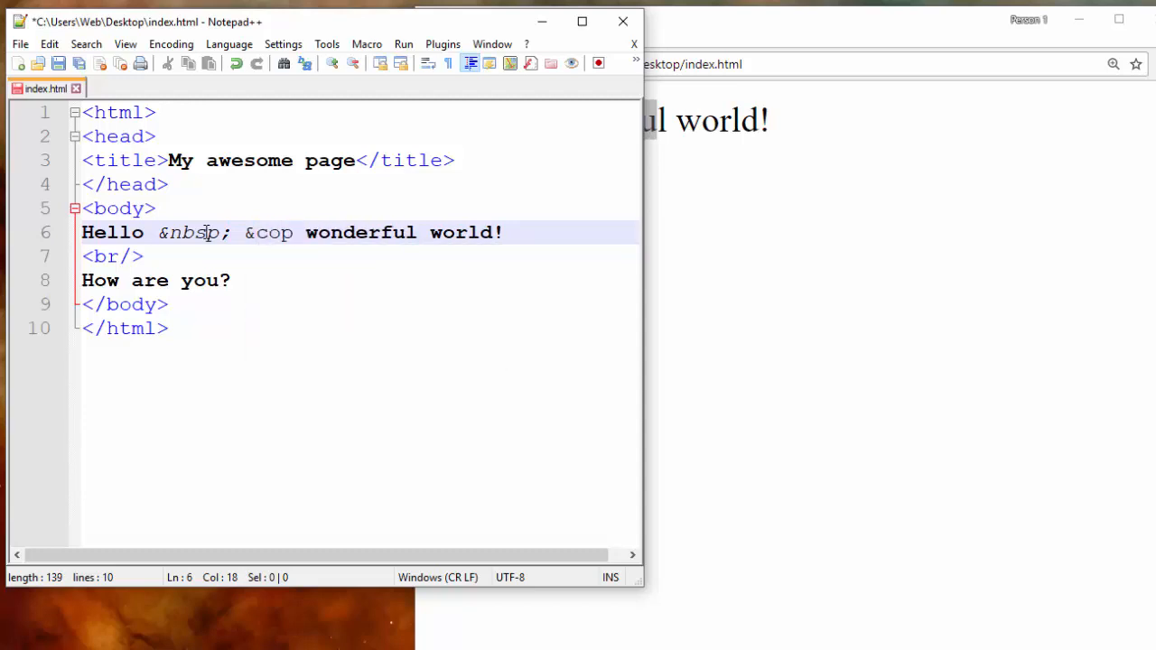
{"action": "type", "text": "y;"}
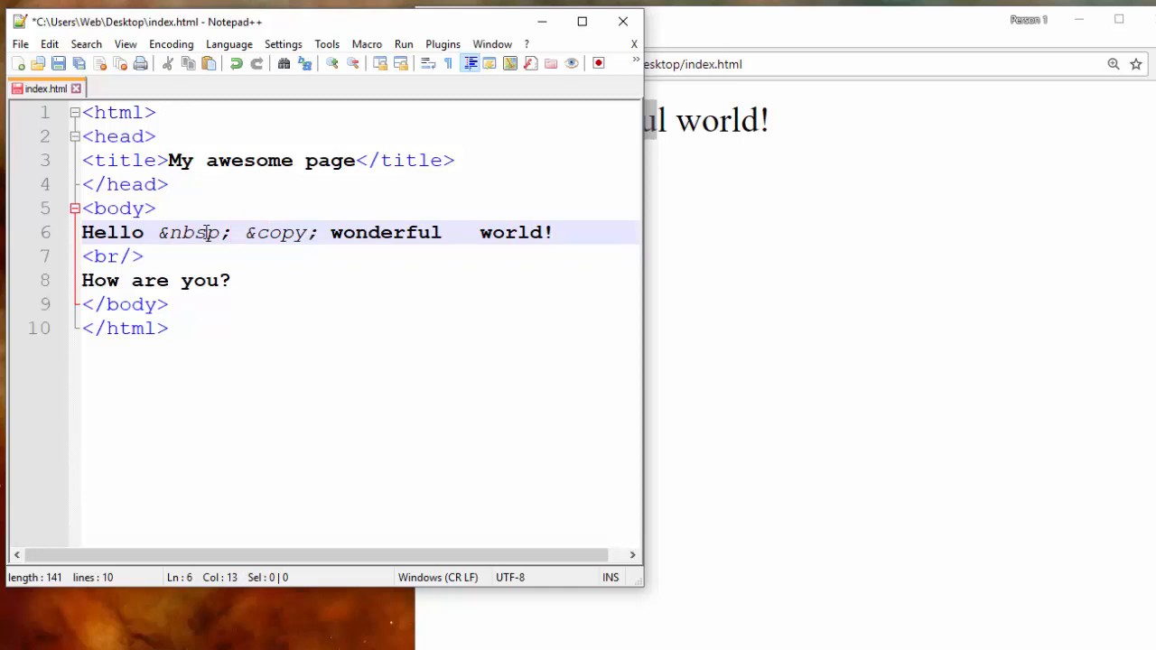
{"action": "type", "text": "&nbsp;&nbsp;"}
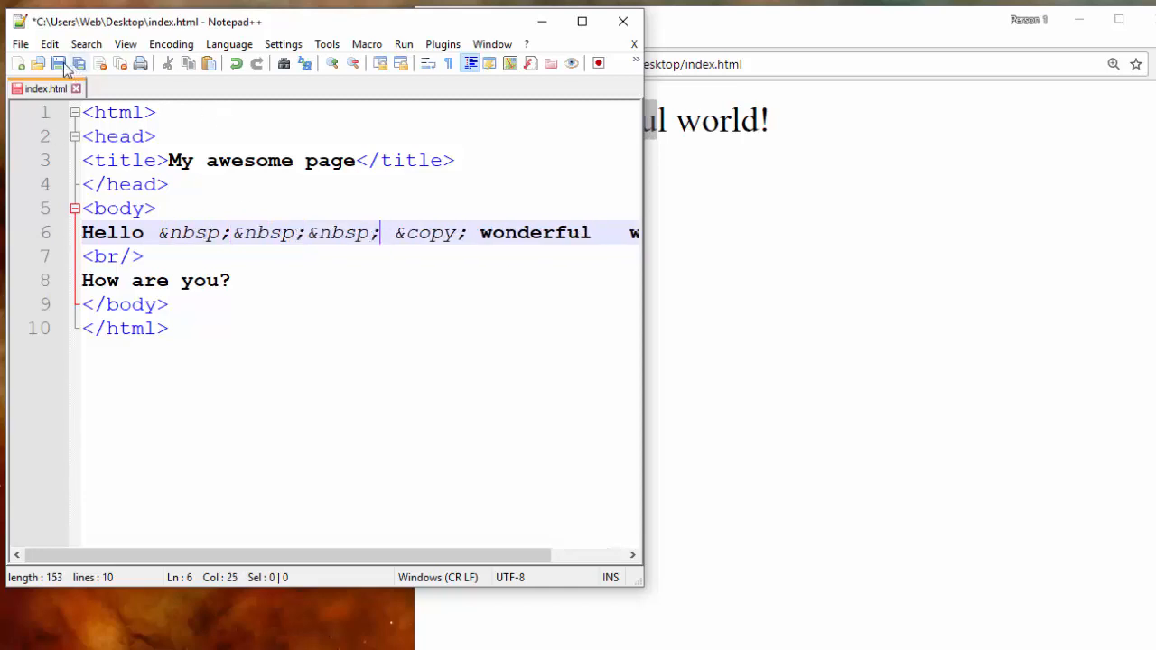
{"action": "left_click", "coordinate": [478, 65]}
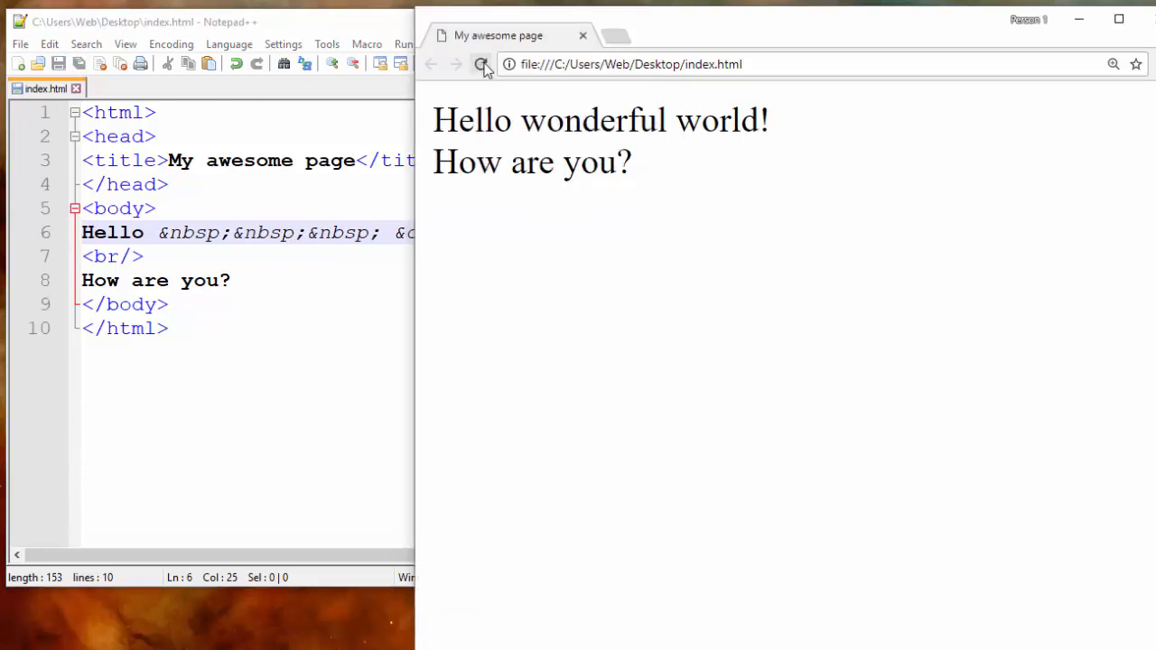
Step: Reload the page so extra spaces and a © appear between "Hello" and "wonderful world!"
{"action": "left_click", "coordinate": [484, 65]}
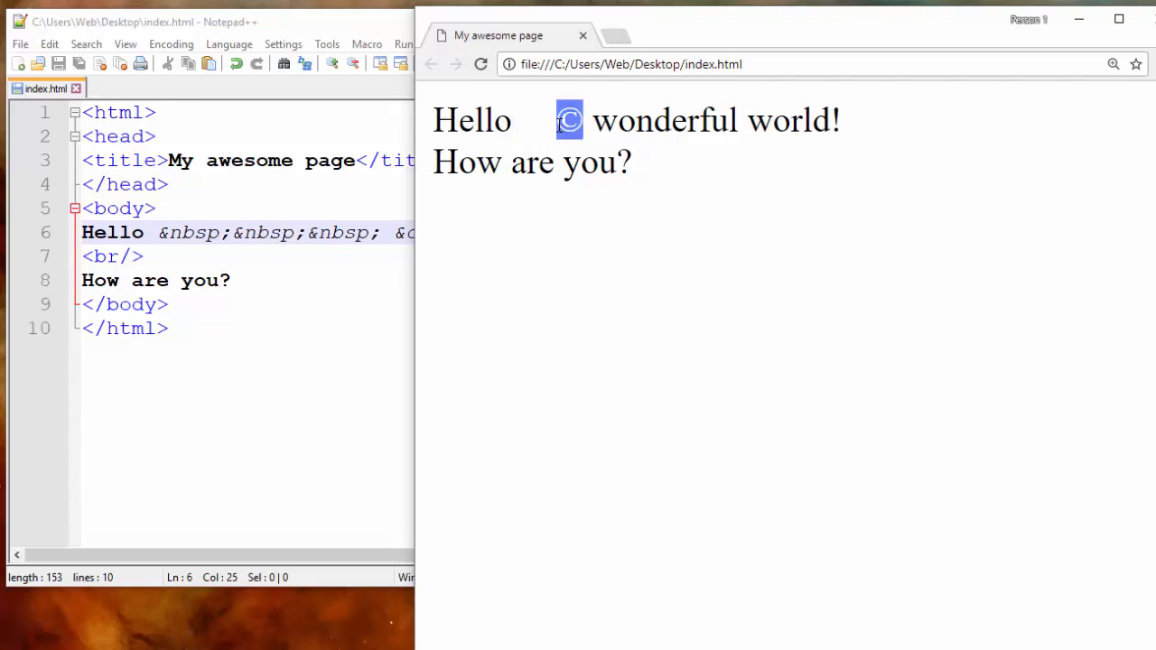
{"action": "mouse_move", "coordinate": [618, 170]}
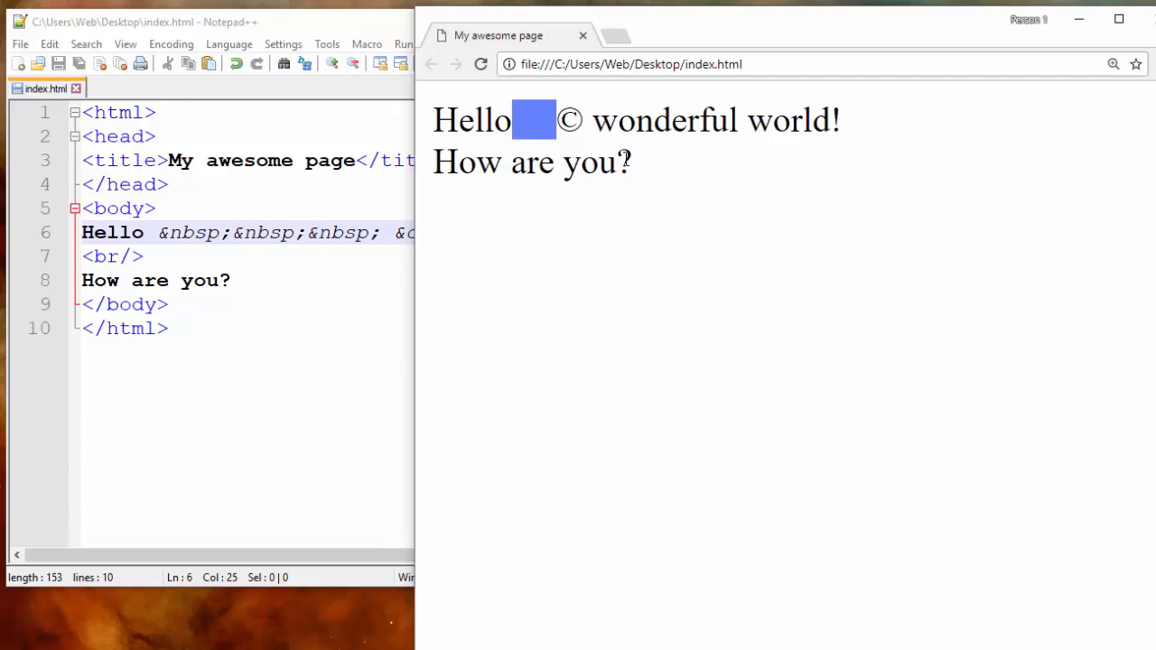
{"action": "mouse_move", "coordinate": [517, 120]}
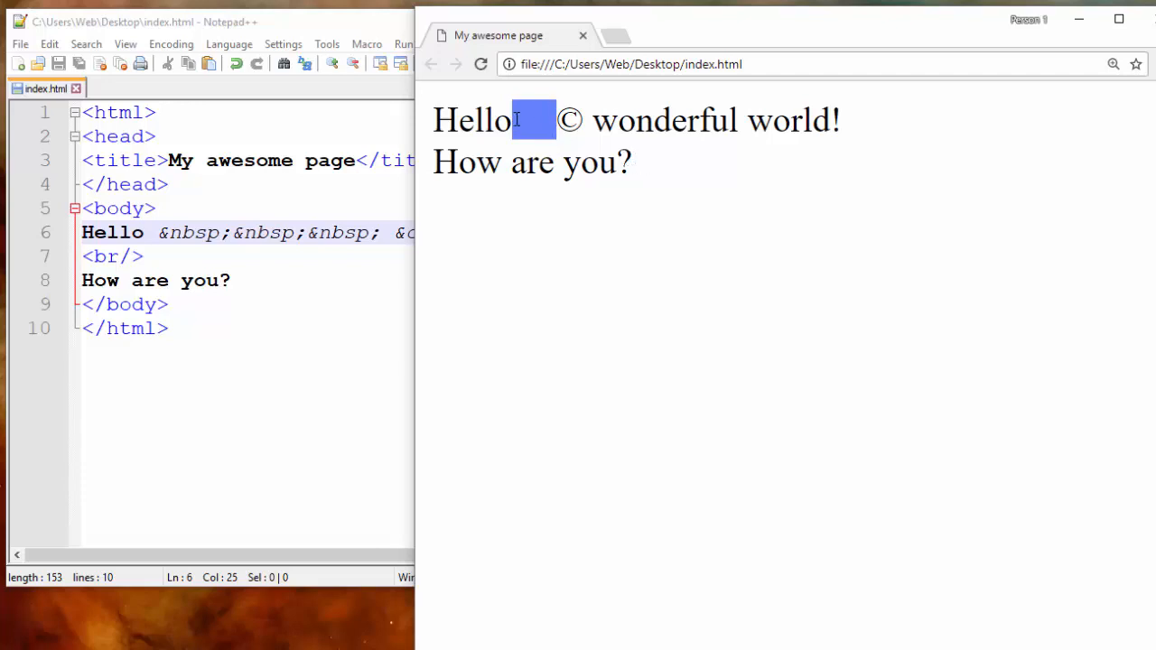
{"action": "mouse_move", "coordinate": [661, 174]}
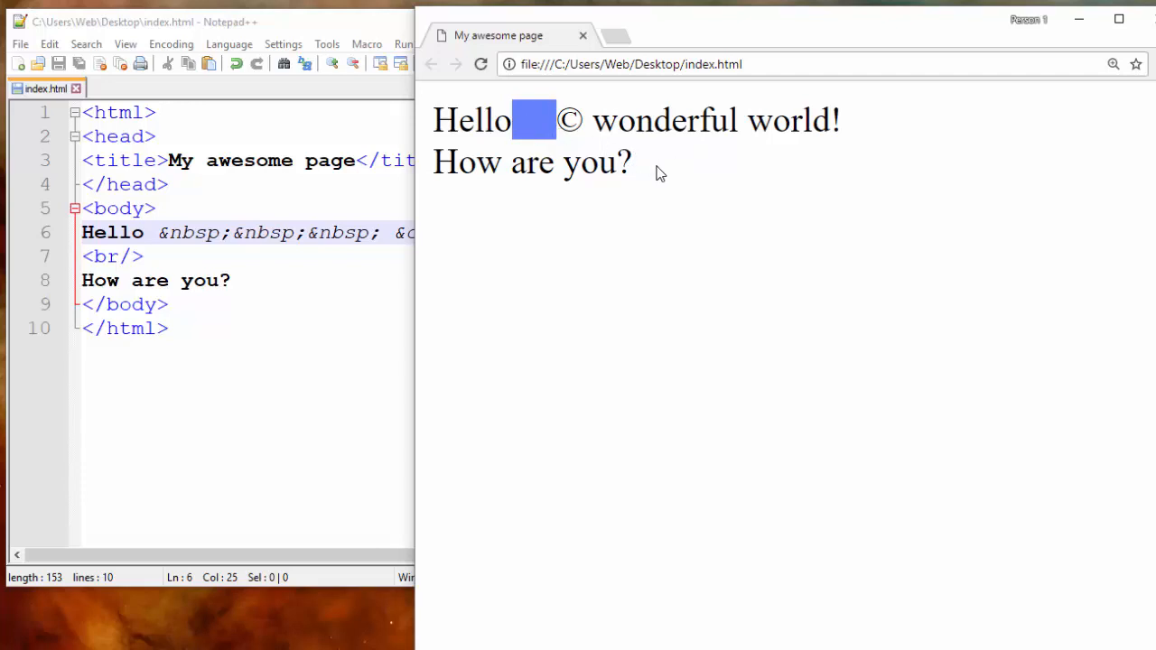
{"action": "mouse_move", "coordinate": [629, 163]}
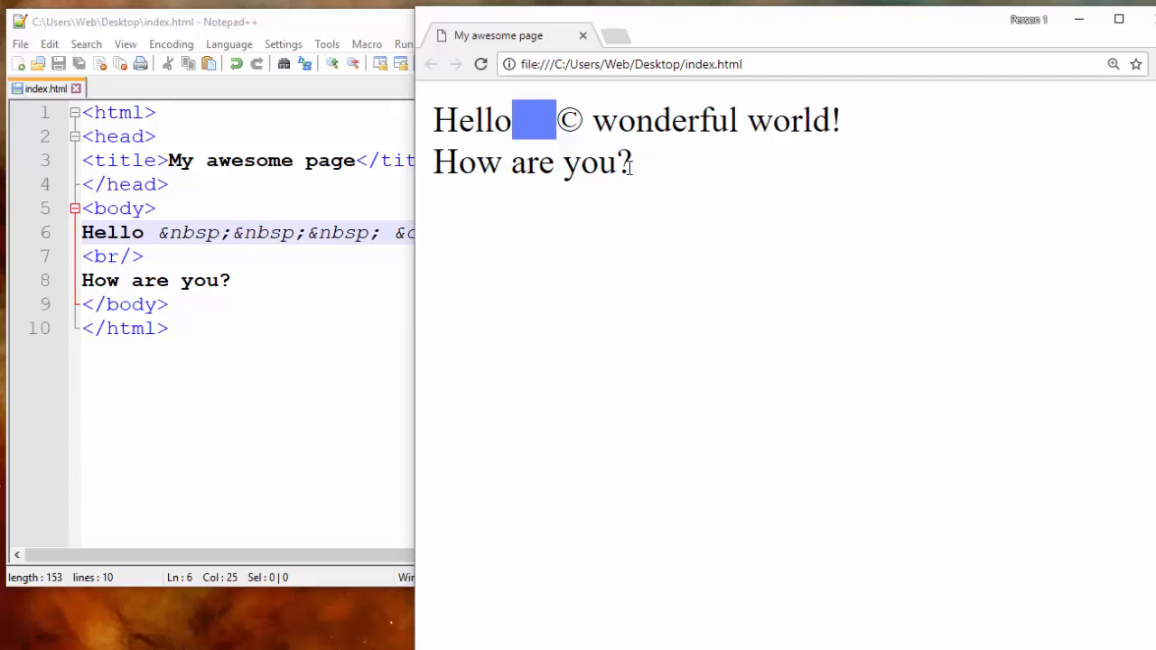
{"action": "mouse_move", "coordinate": [638, 174]}
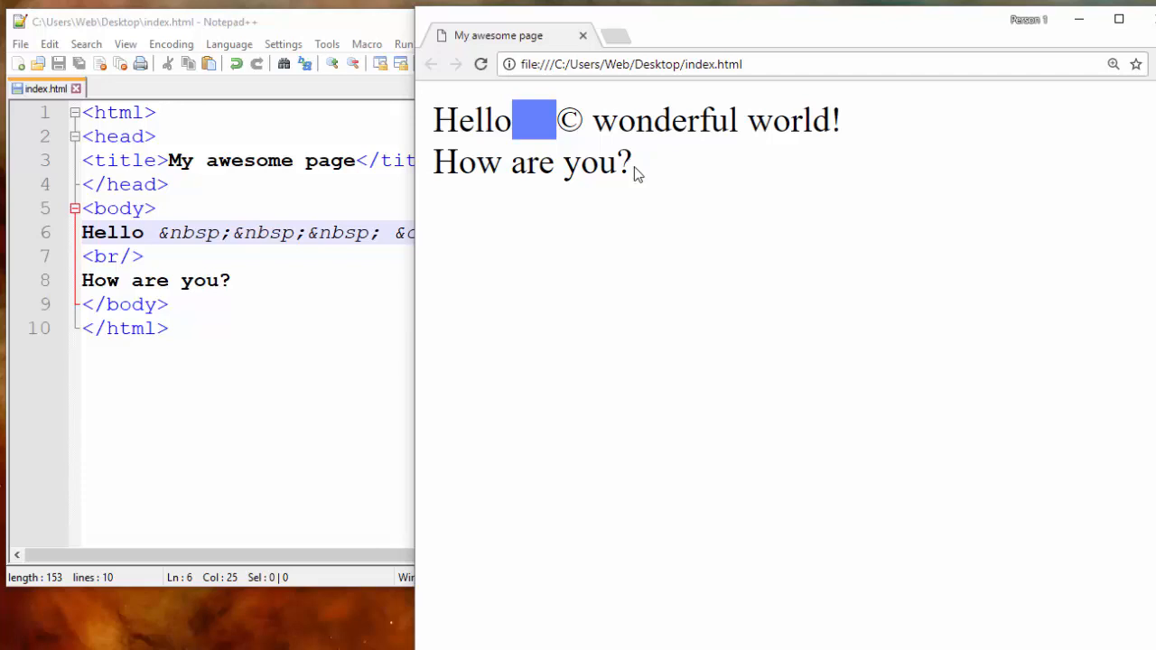